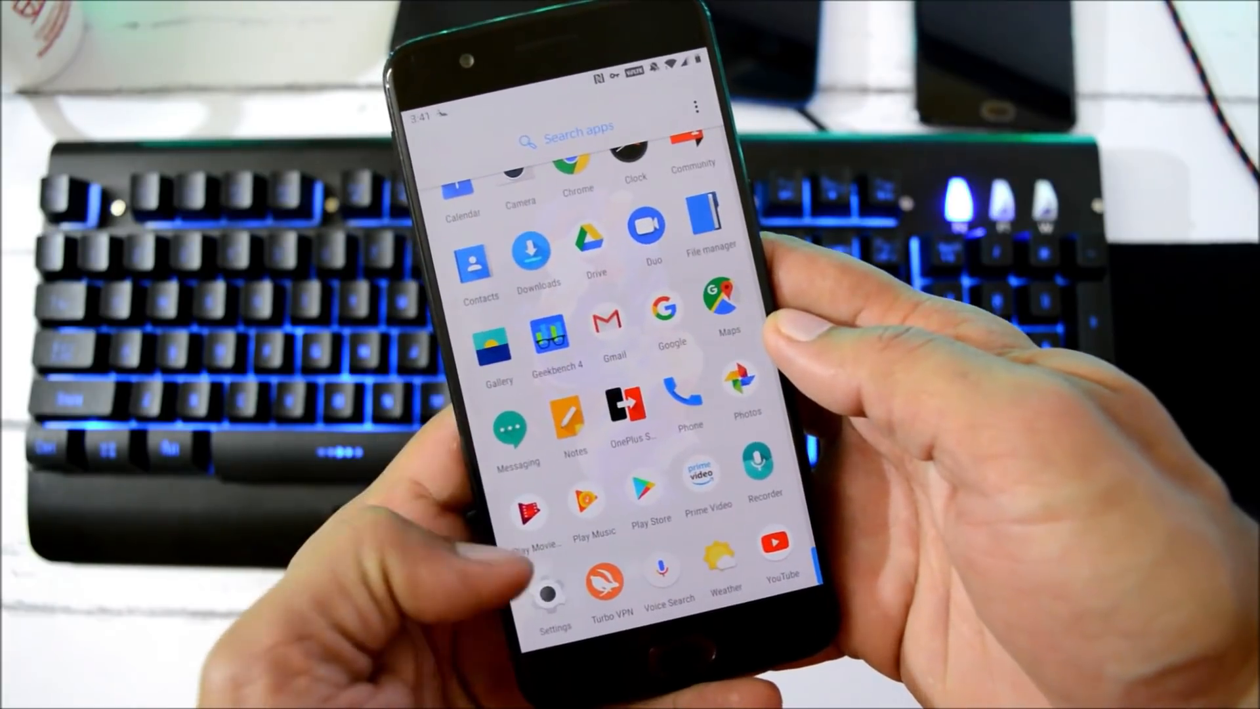
- Go from Settings into the File manager's storage view listing Internal storage and Drive
left_click(550, 587)
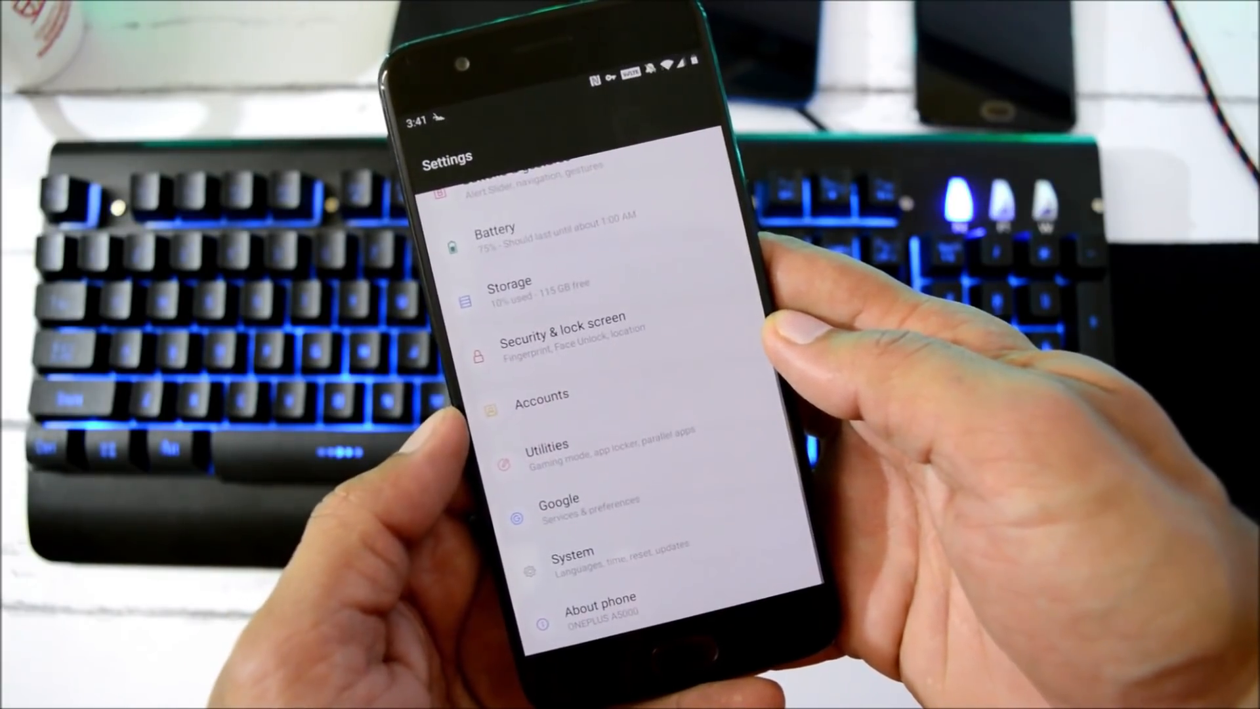
left_click(600, 603)
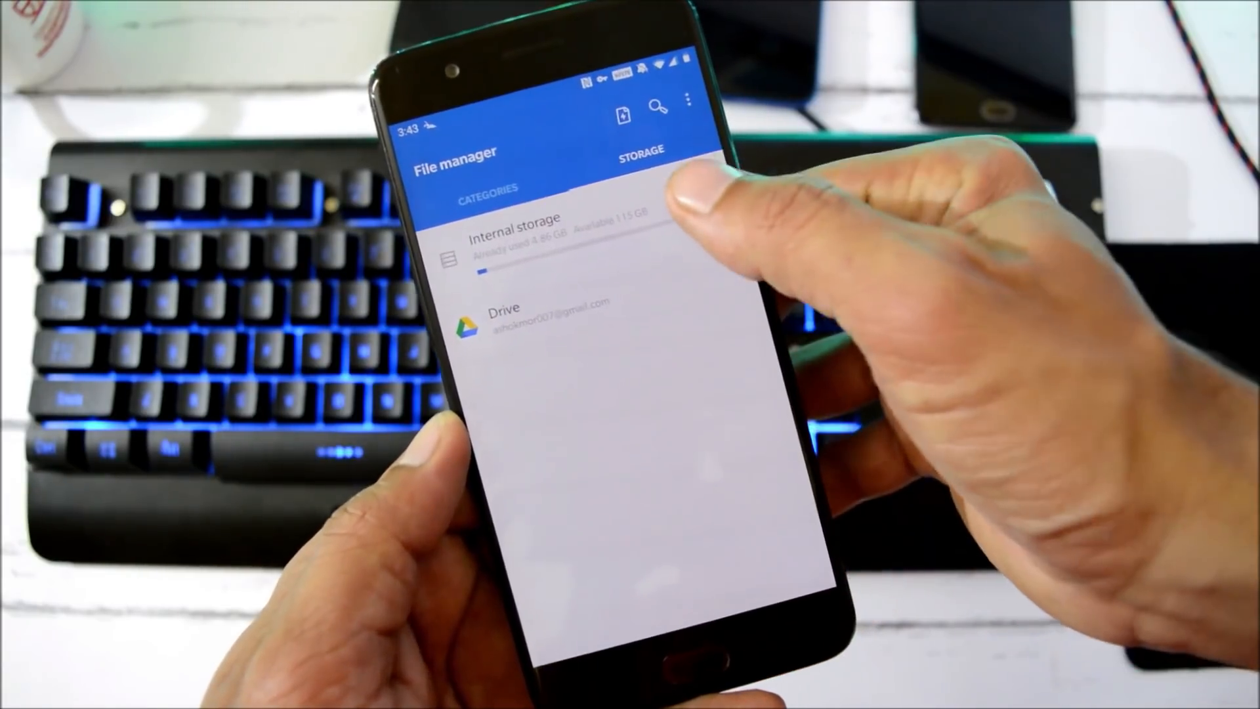
- Pick the OnePlus5Oxygen OTA zip from internal storage and confirm the local upgrade
left_click(509, 233)
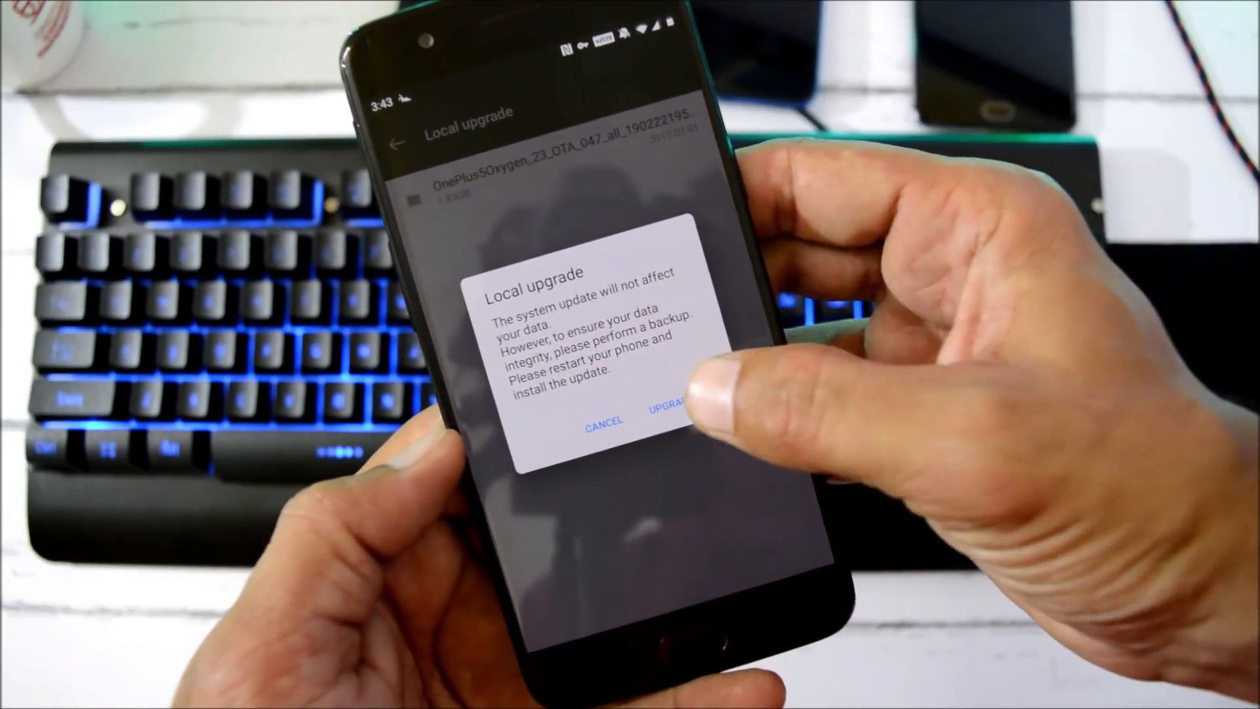
left_click(673, 424)
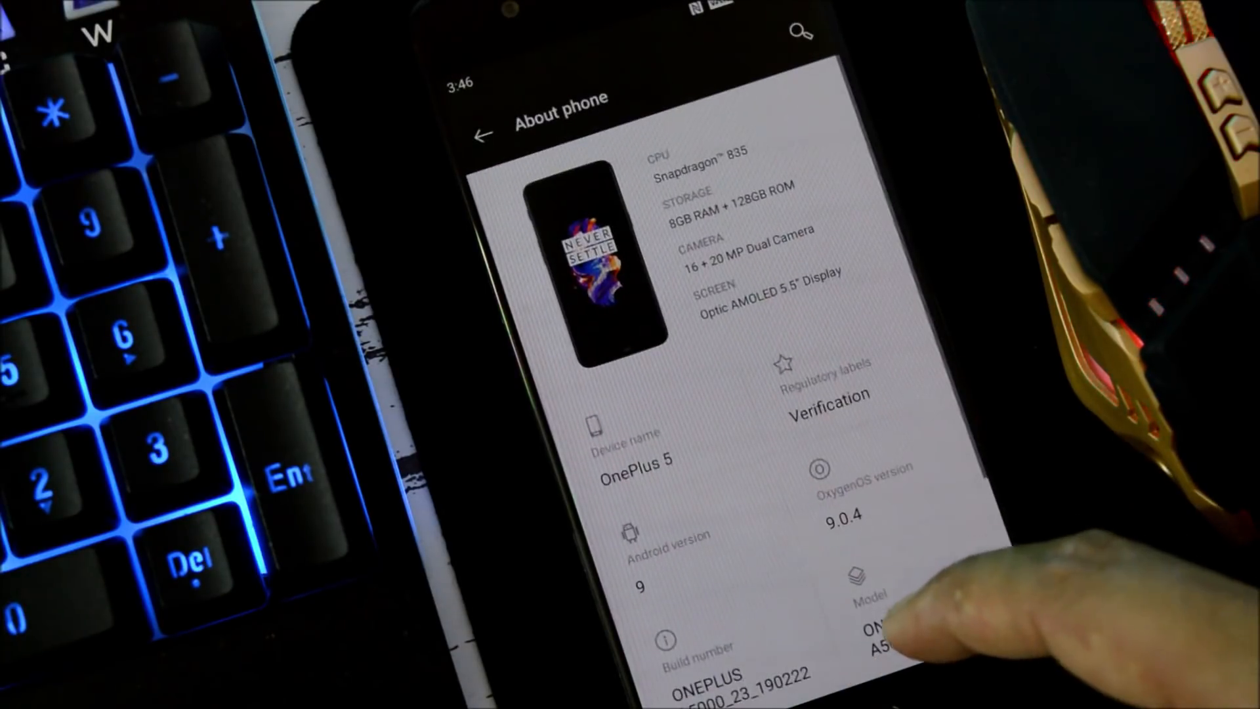
- Check About phone shows OxygenOS 9.0.4, Android 9 with the 1 January 2019 patch, then dismiss it
scroll("down", 3)
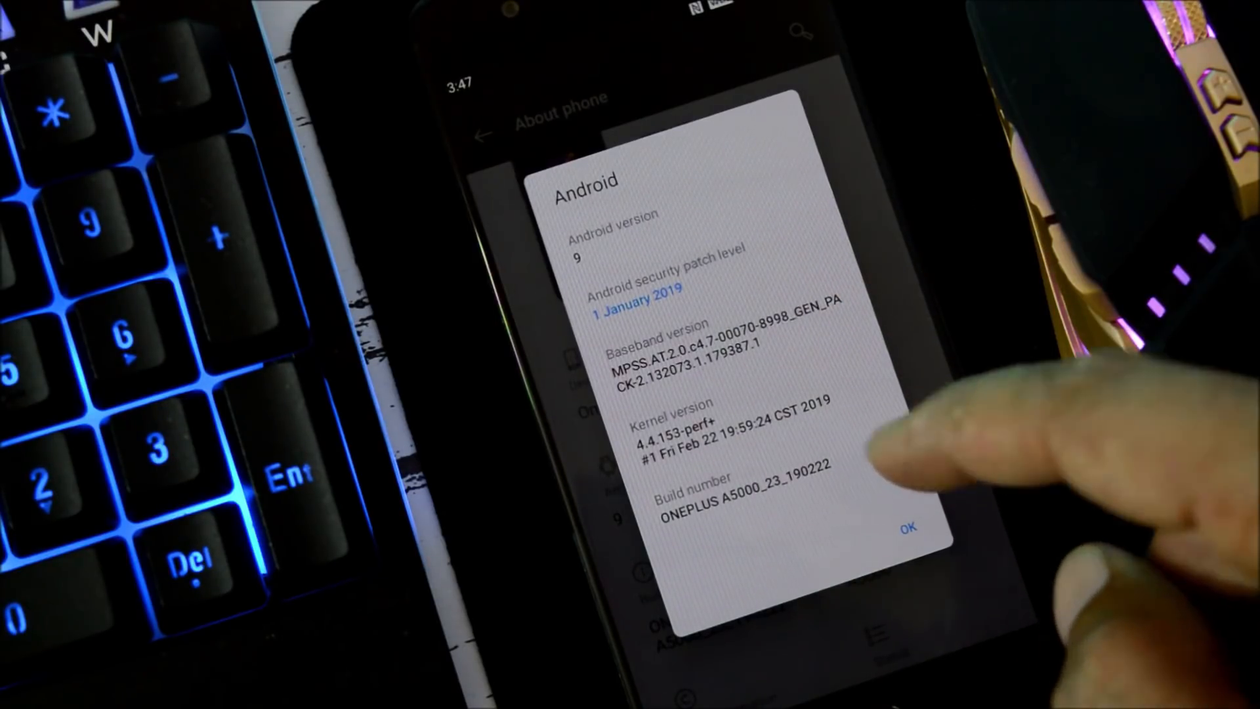
left_click(909, 528)
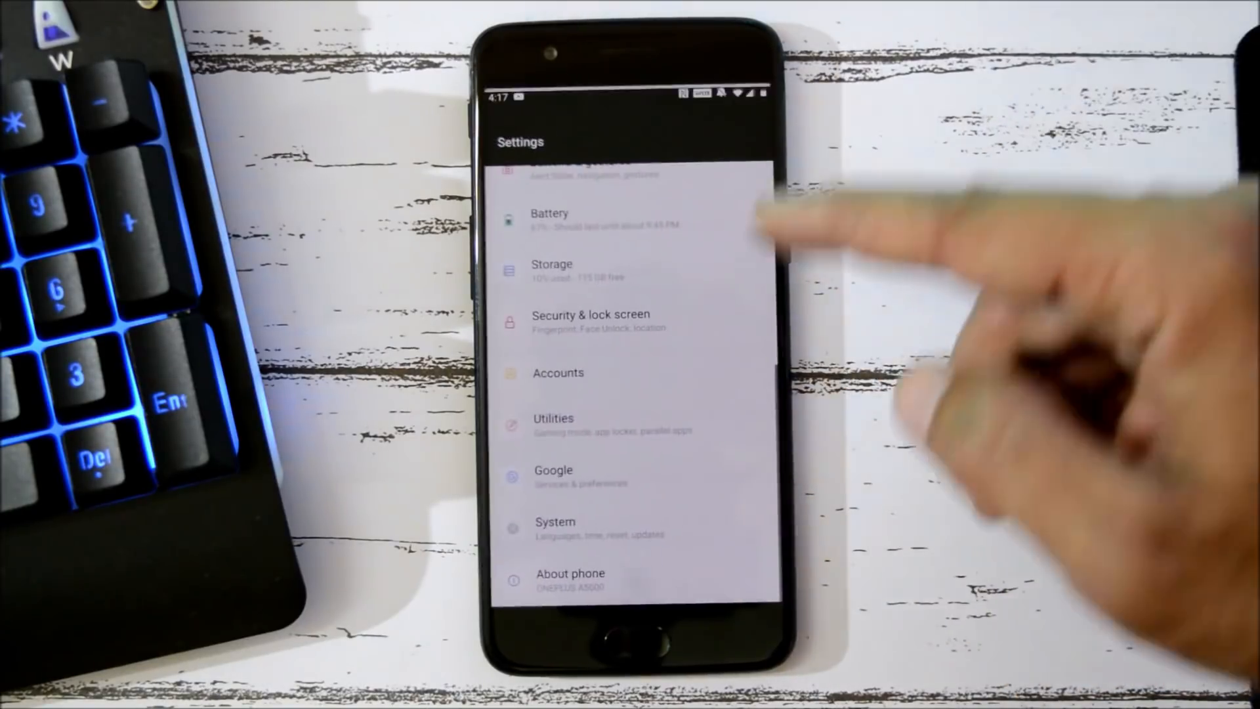
- Confirm in System updates that build ONEPLUS A5000_23_190222 is up to date
left_click(571, 578)
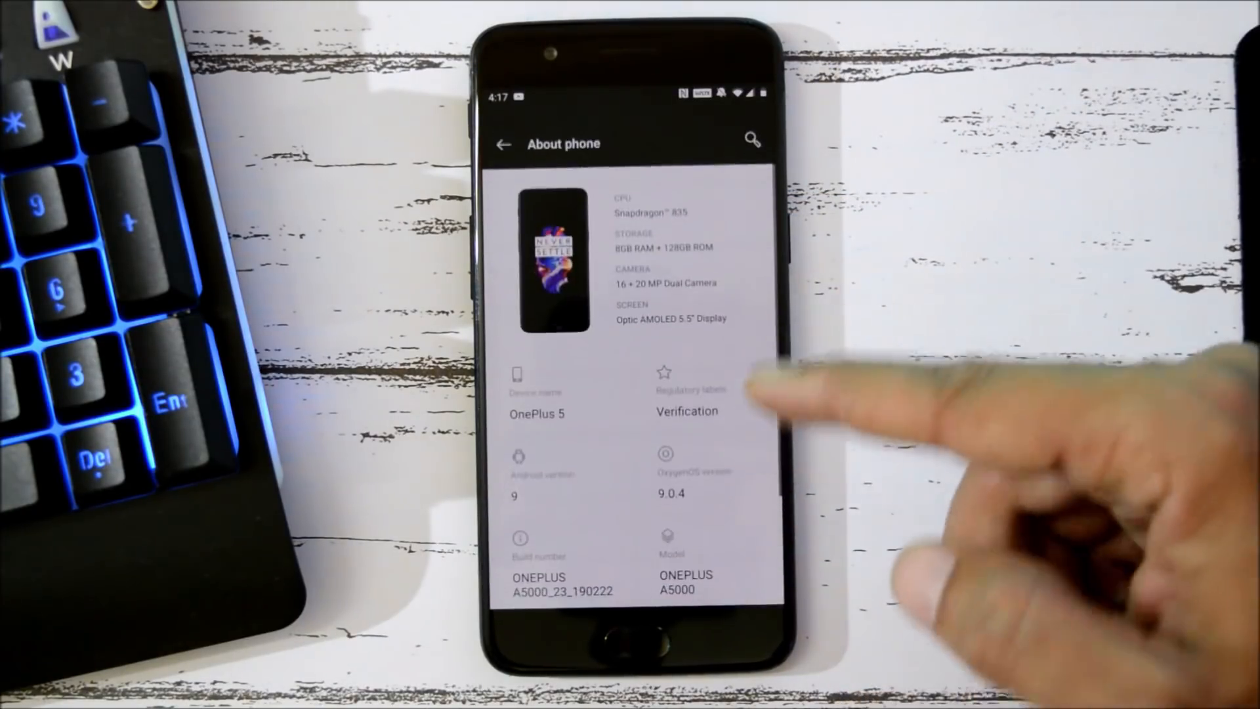
left_click(543, 482)
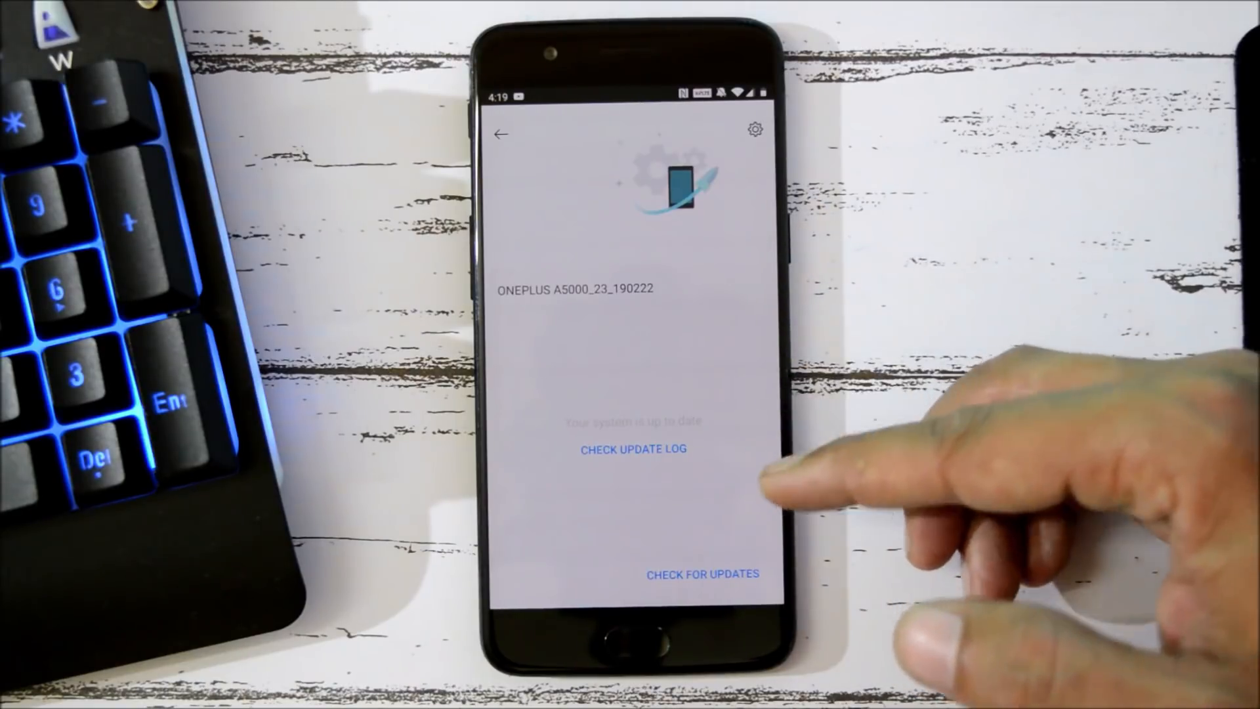
left_click(632, 449)
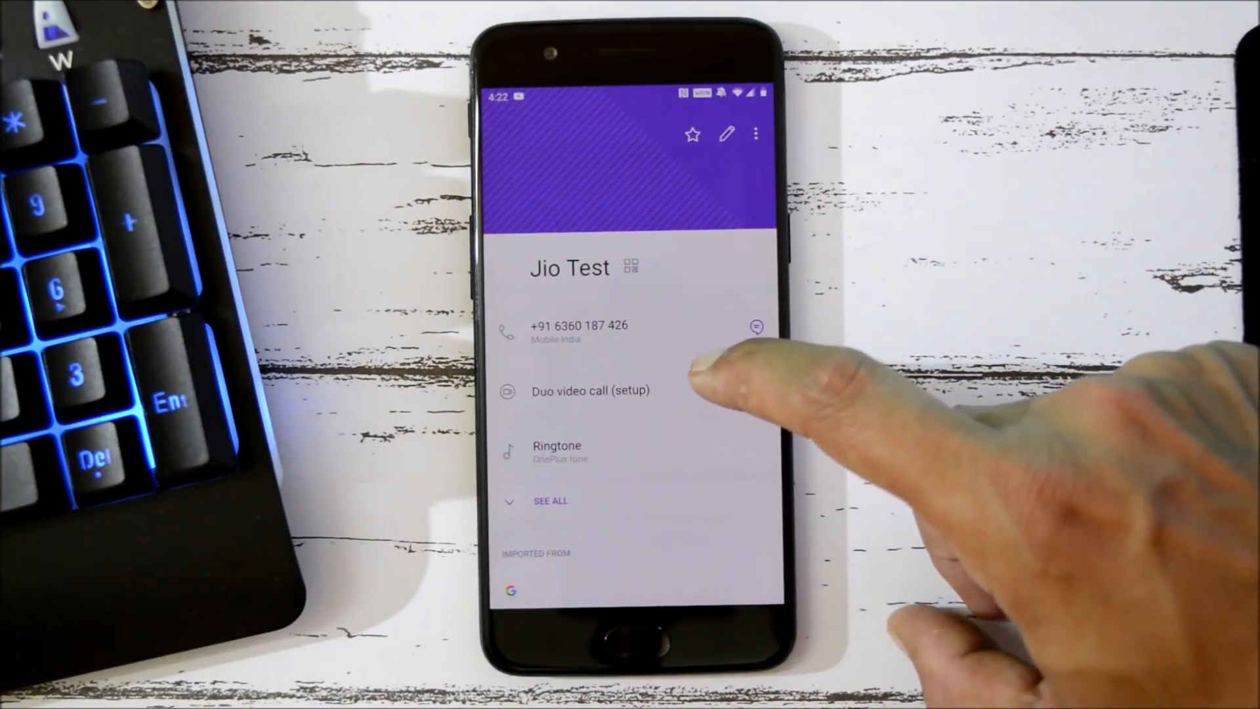
mouse_move(723, 378)
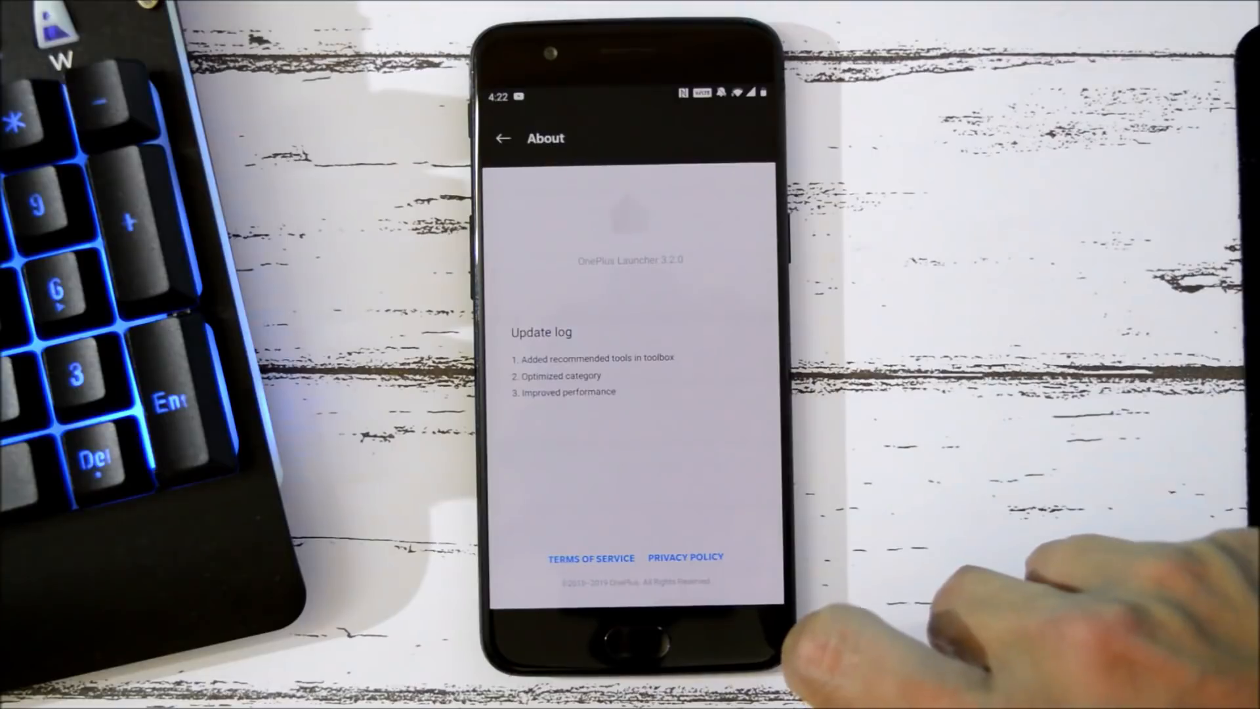
- View the app's App info page showing its installed version
left_click(503, 138)
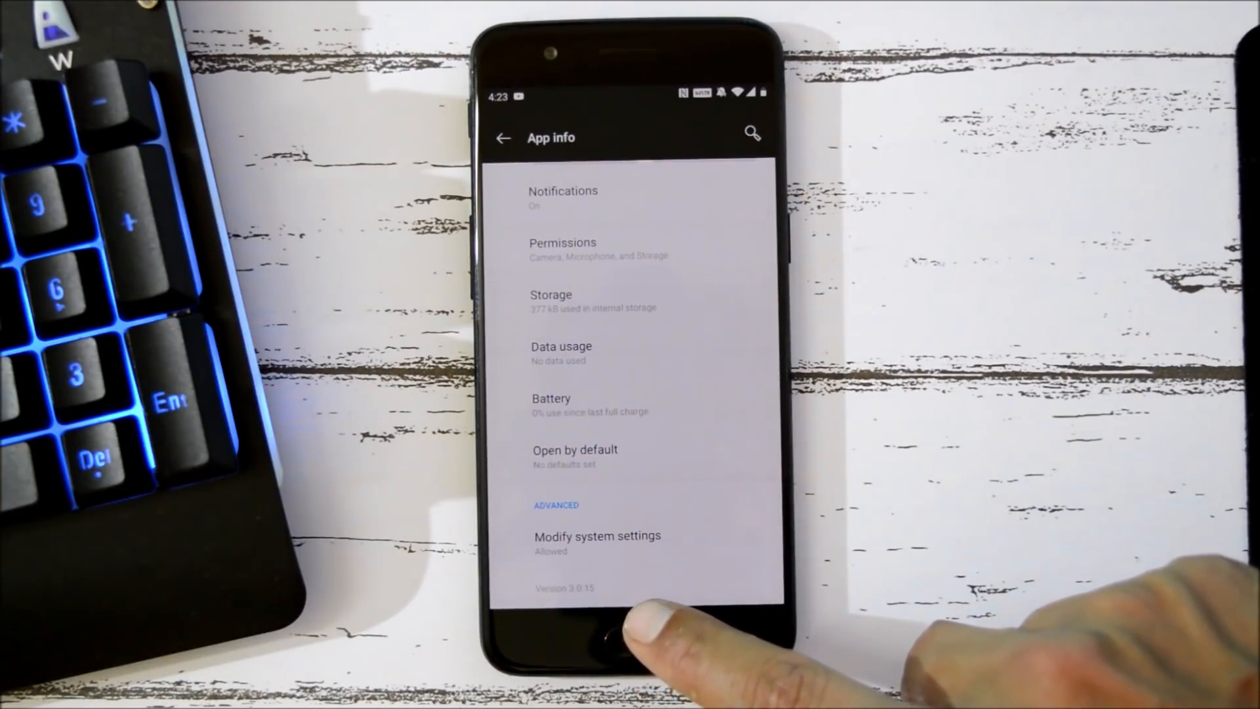
- Launch Geekbench 4 from the home screen to see the Snapdragon 835 CPU details
left_click(629, 635)
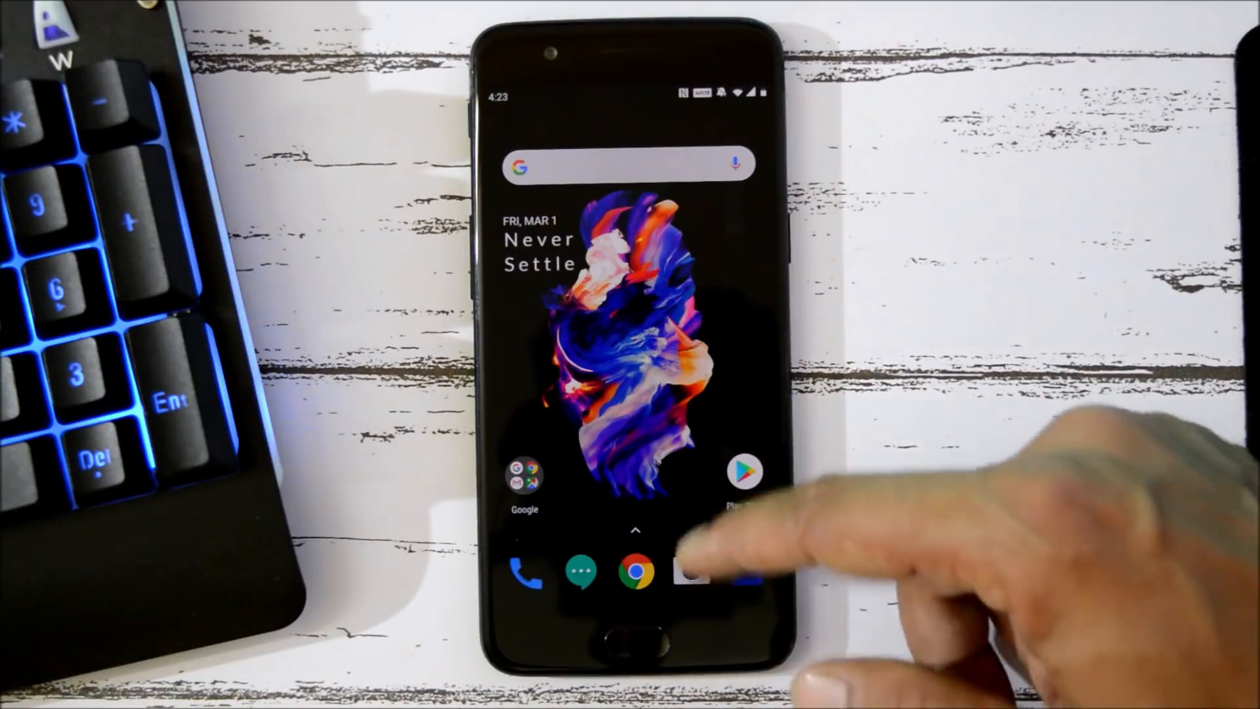
left_click(690, 573)
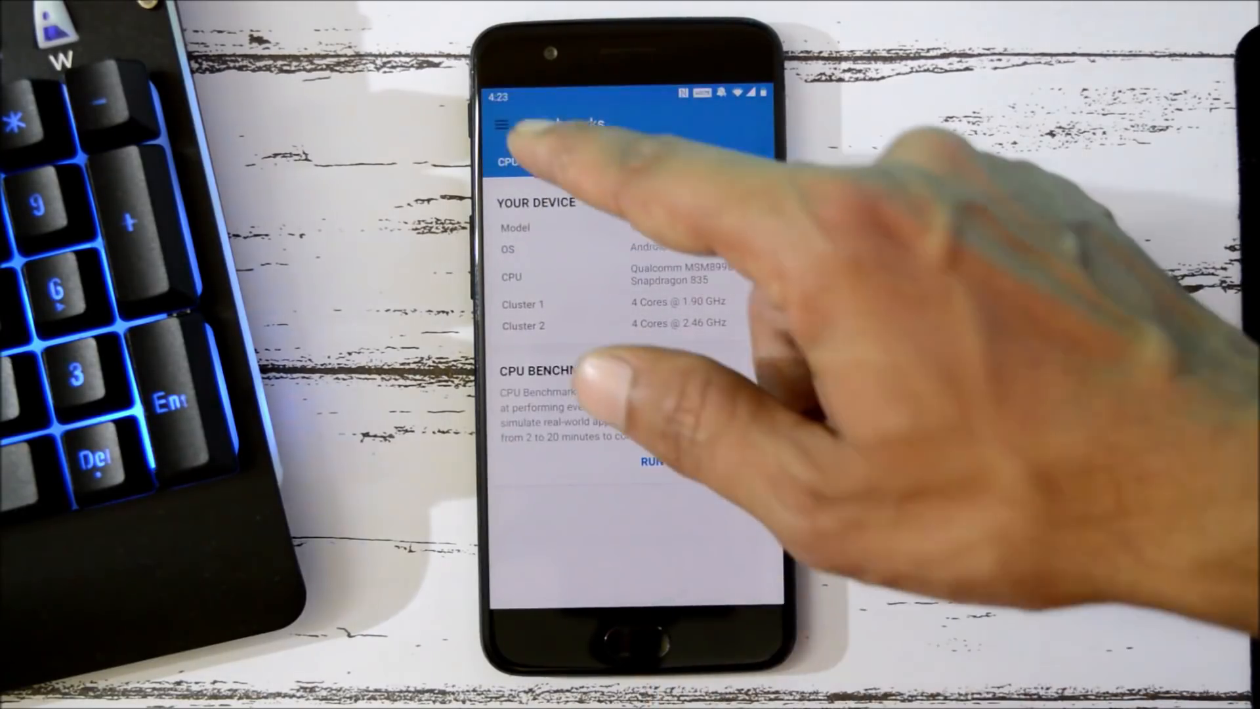